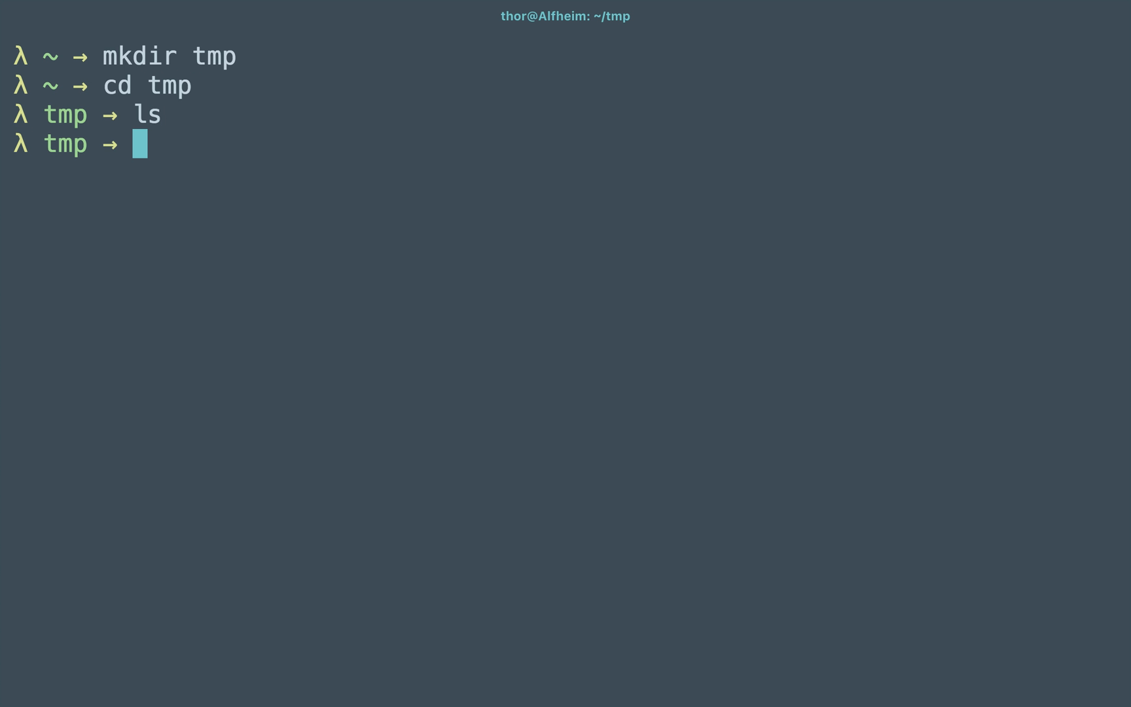
- Create an empty some.txt with touch, then begin a docker command
{"action": "type", "text": "touch some.txt"}
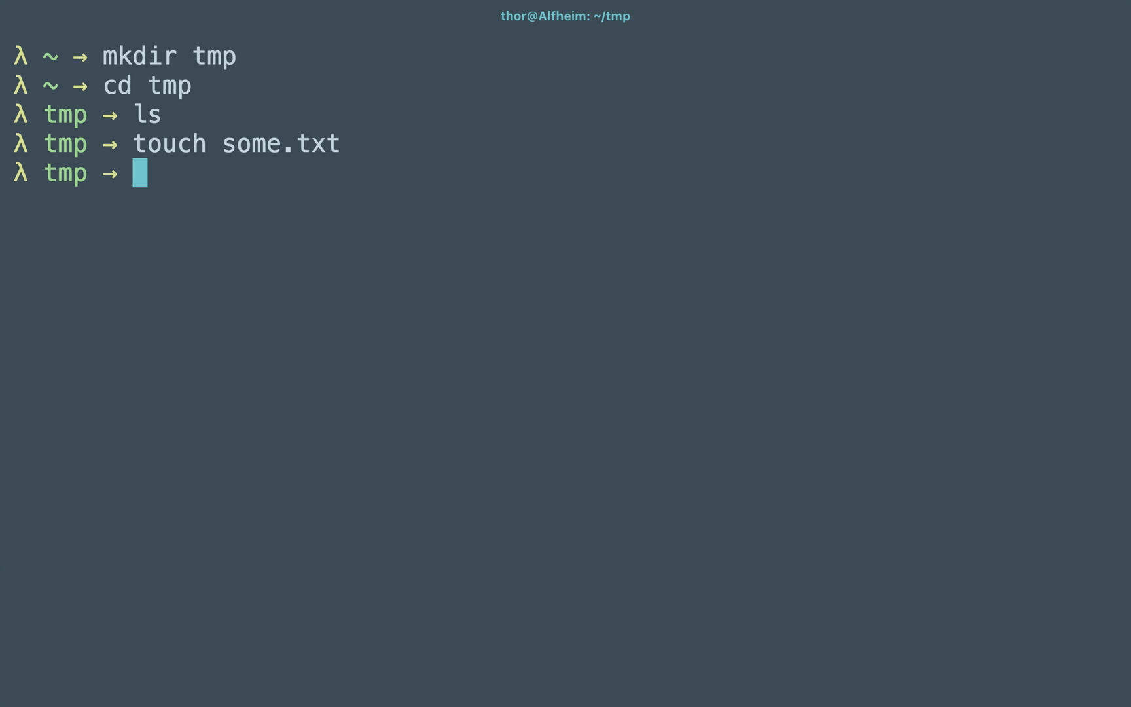
{"action": "type", "text": "dock"}
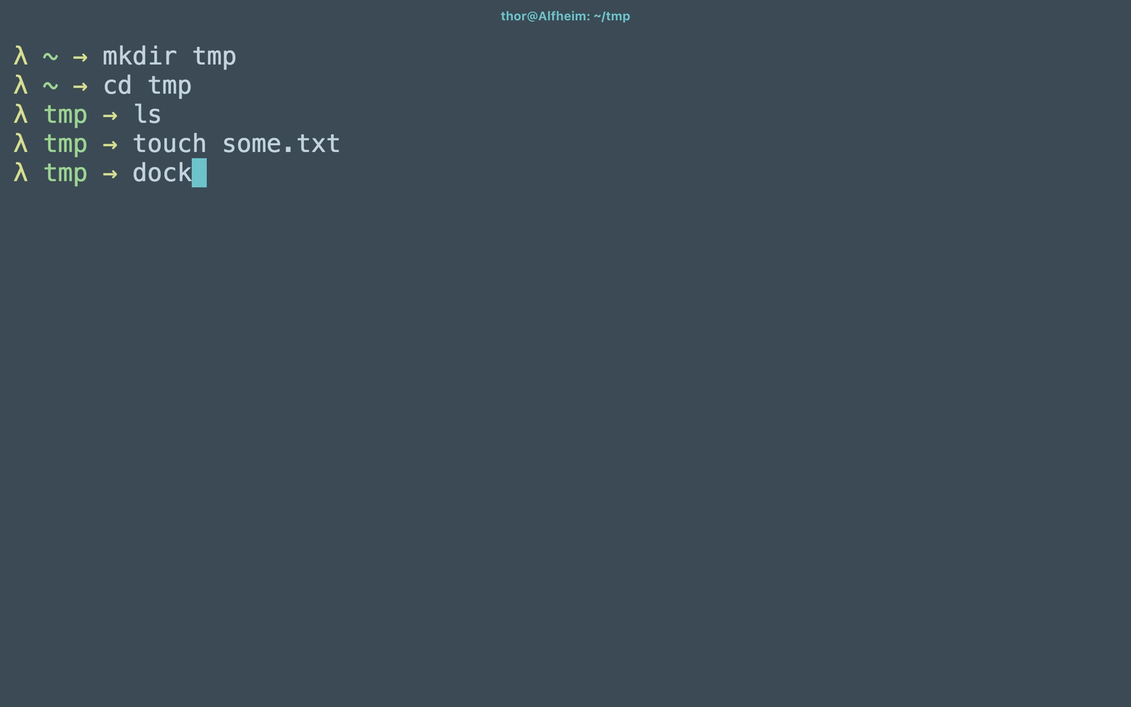
- Run `docker run -it debian bash` to get an interactive container shell
{"action": "type", "text": "er run"}
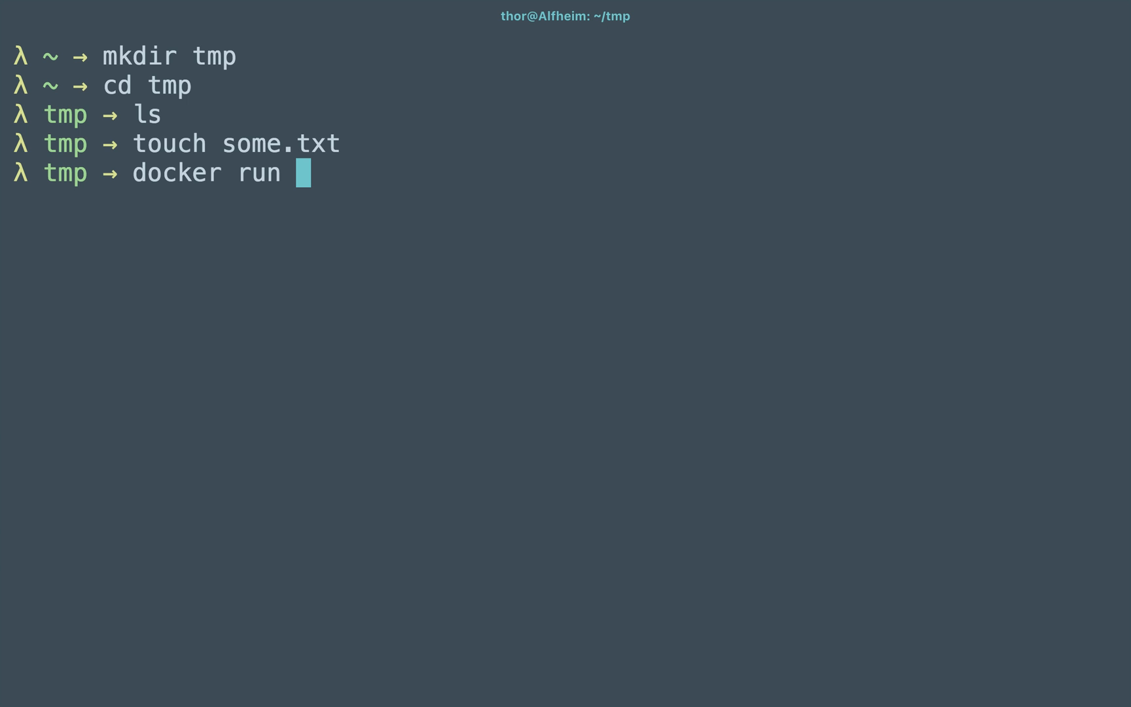
{"action": "type", "text": "-it"}
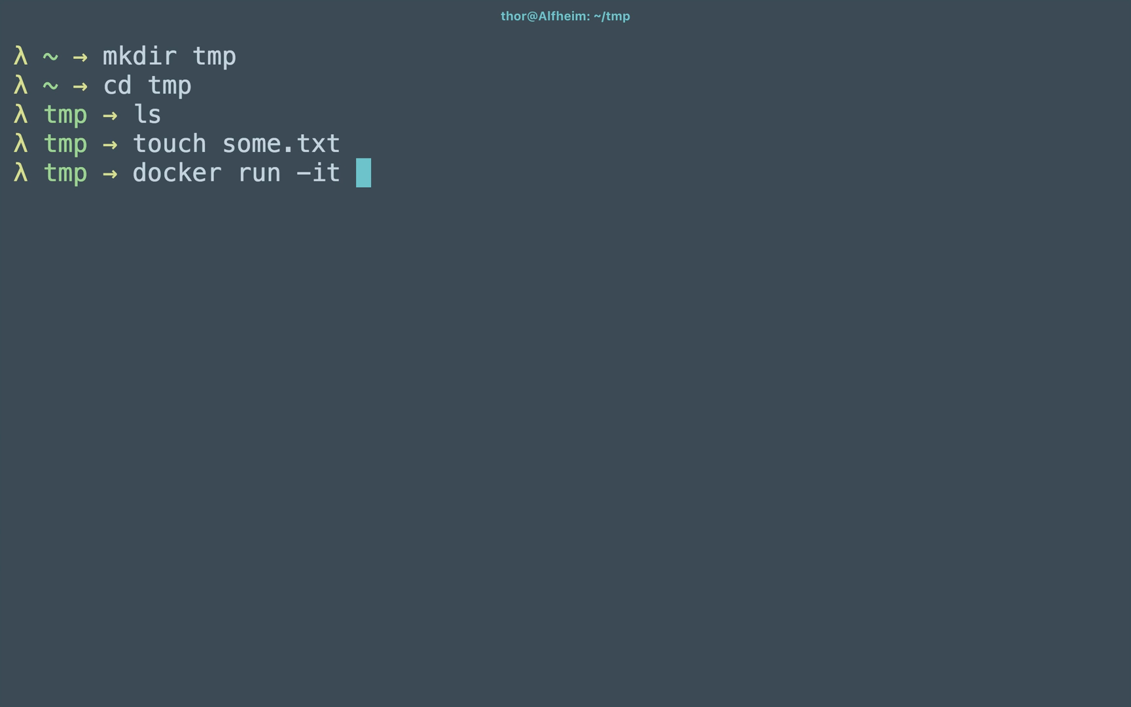
{"action": "type", "text": "d"}
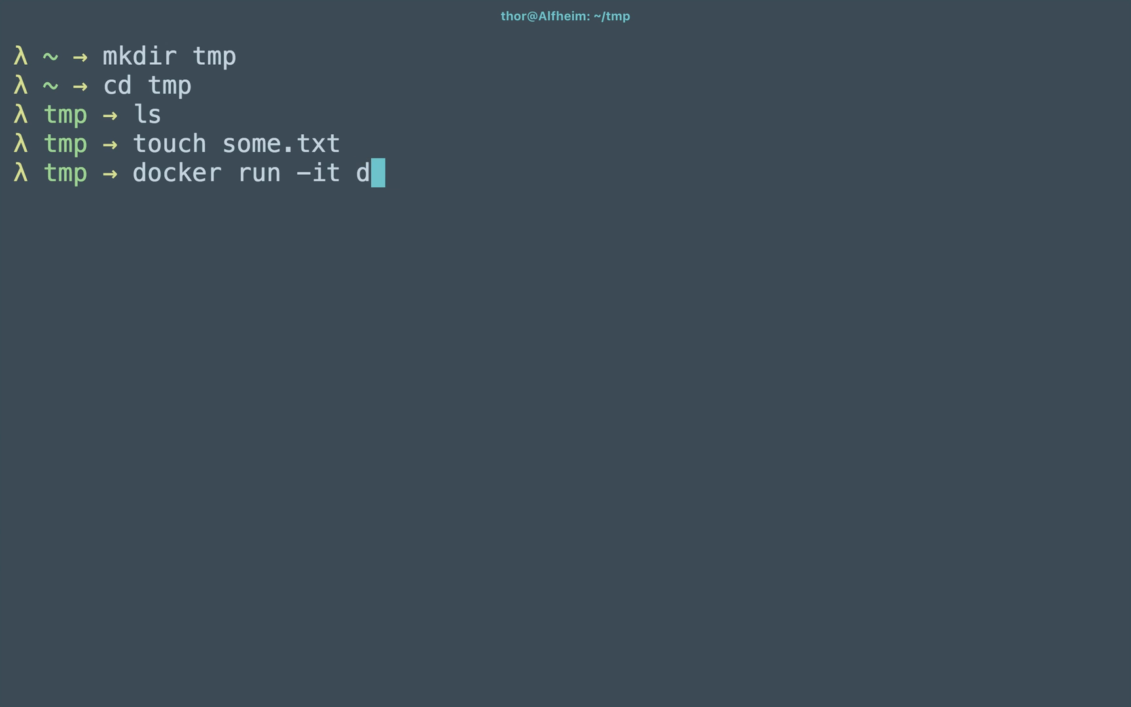
{"action": "type", "text": "ebian"}
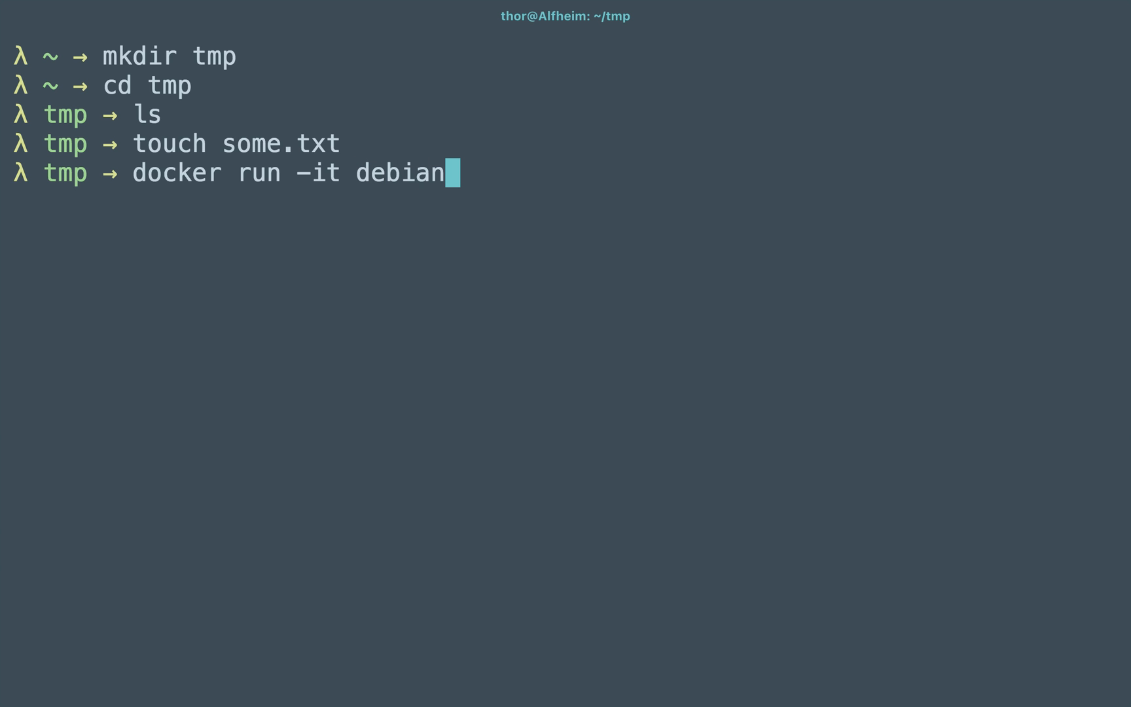
{"action": "type", "text": "b"}
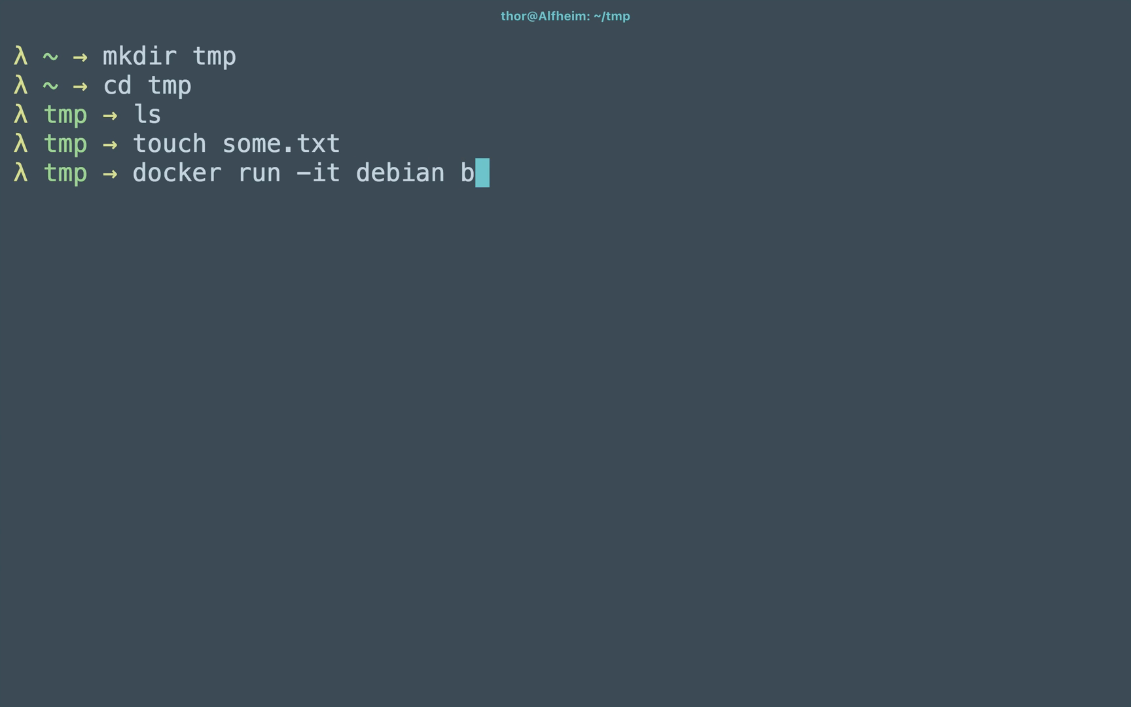
{"action": "type", "text": "ash"}
{"action": "type", "text": "ls"}
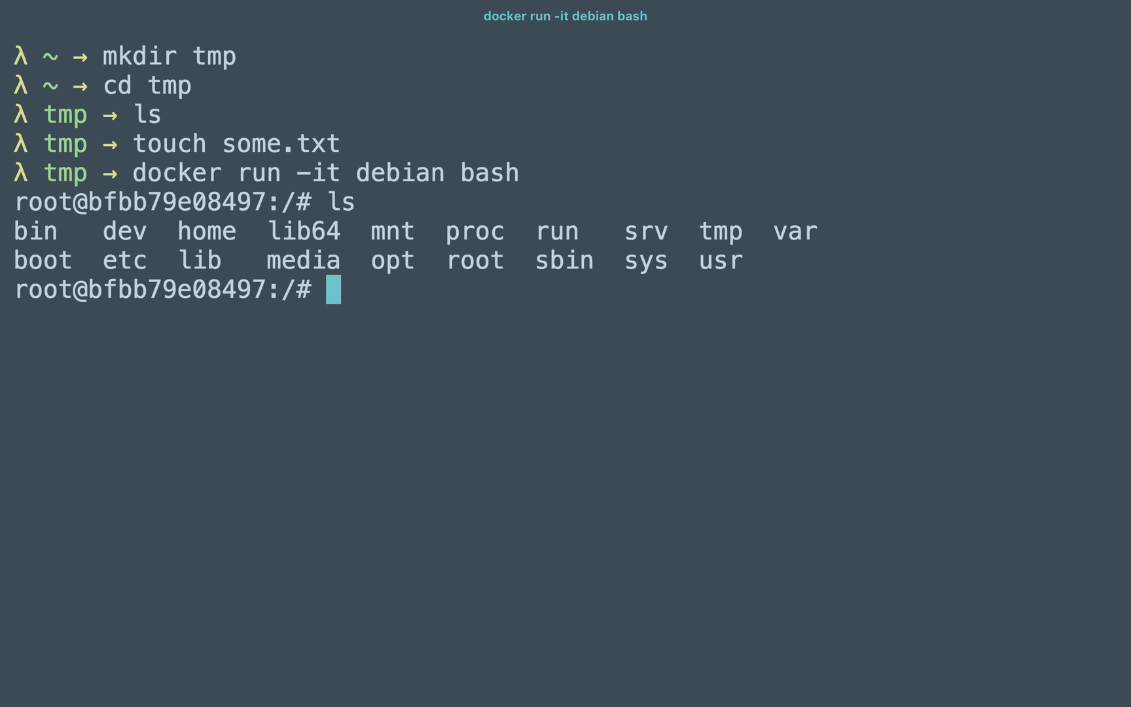
- Check pwd and whoami show root inside the container, then exit to the host
{"action": "type", "text": "pwd"}
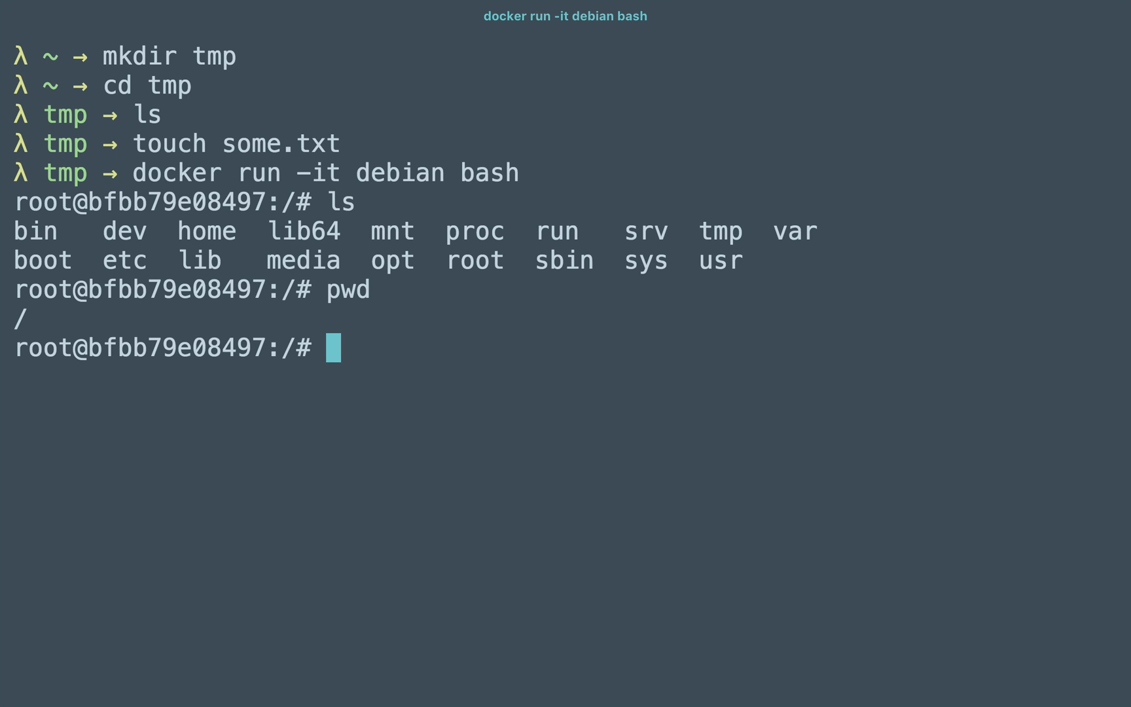
{"action": "type", "text": "whoamo"}
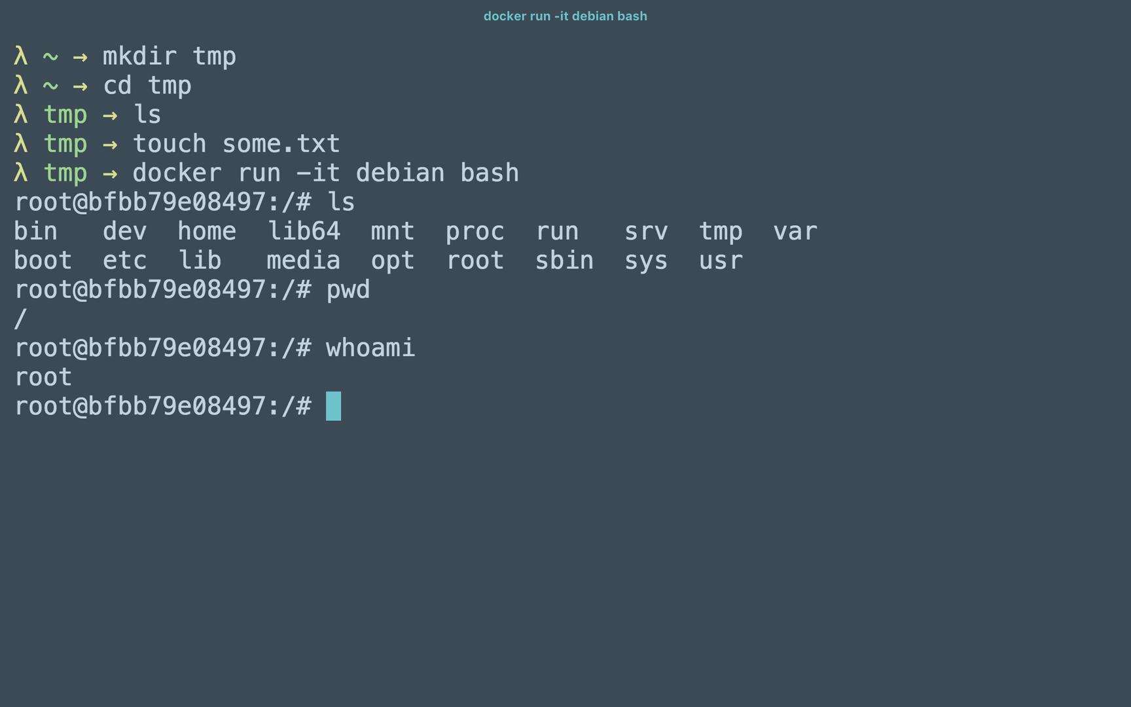
{"action": "type", "text": "exit"}
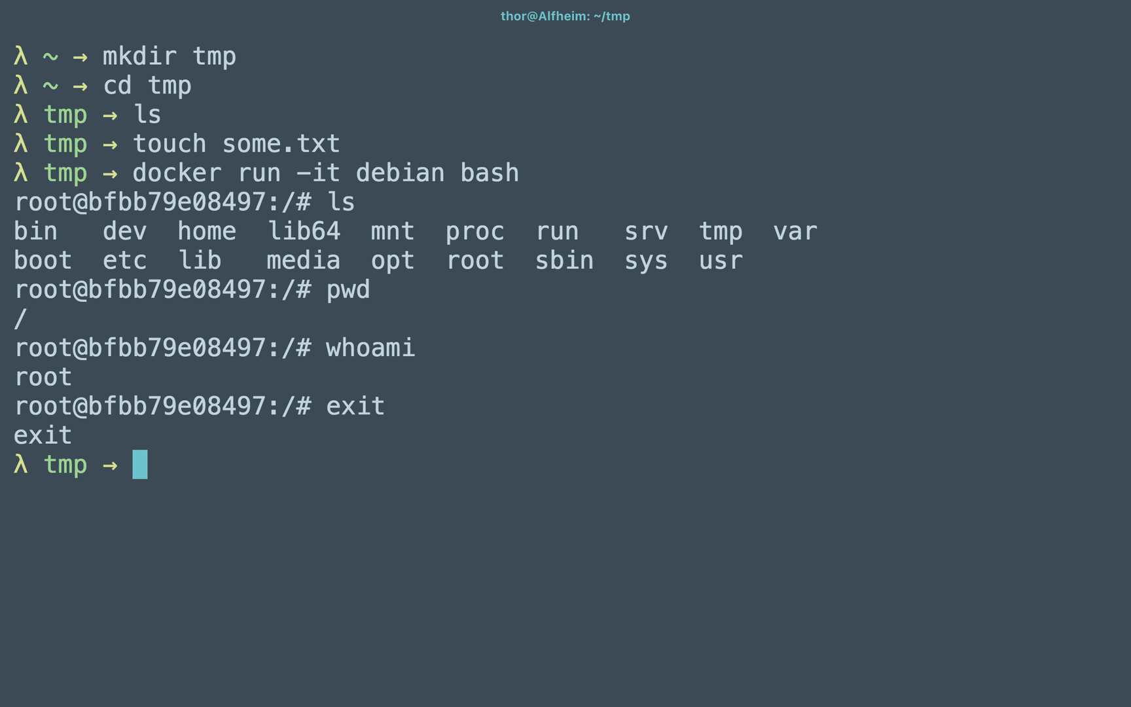
- Show some.txt is empty with `cat some.txt` and `cat ./some.txt`, then start `docker run -it`
{"action": "type", "text": "."}
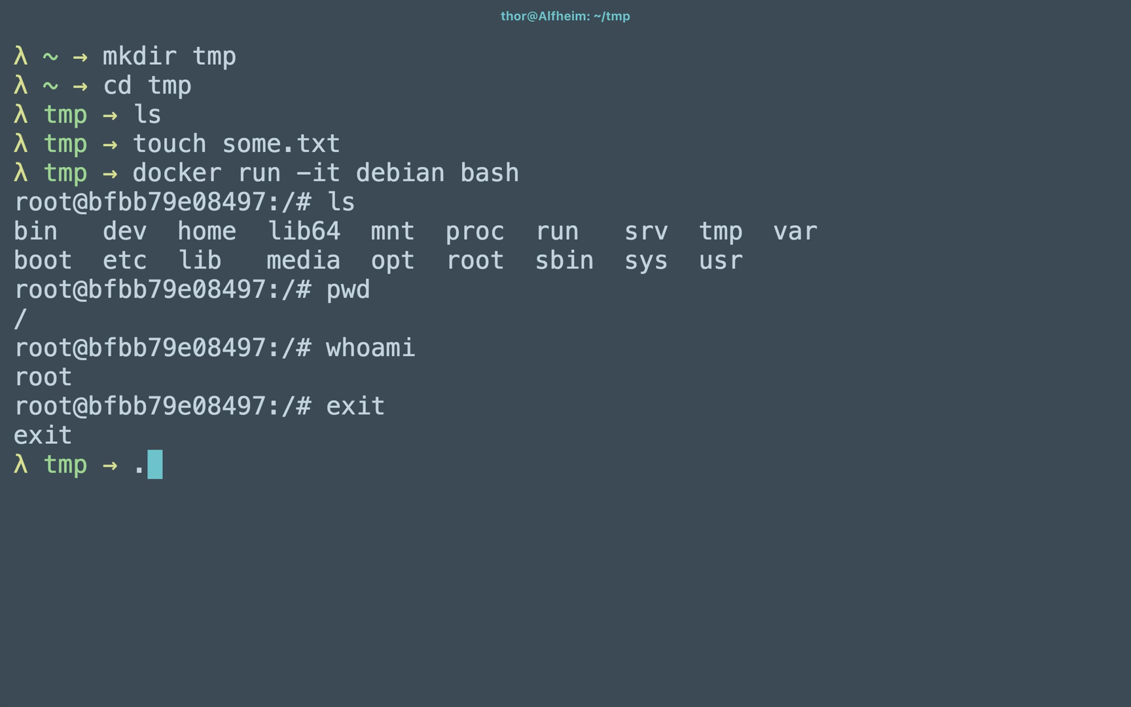
{"action": "key", "text": "Backspace"}
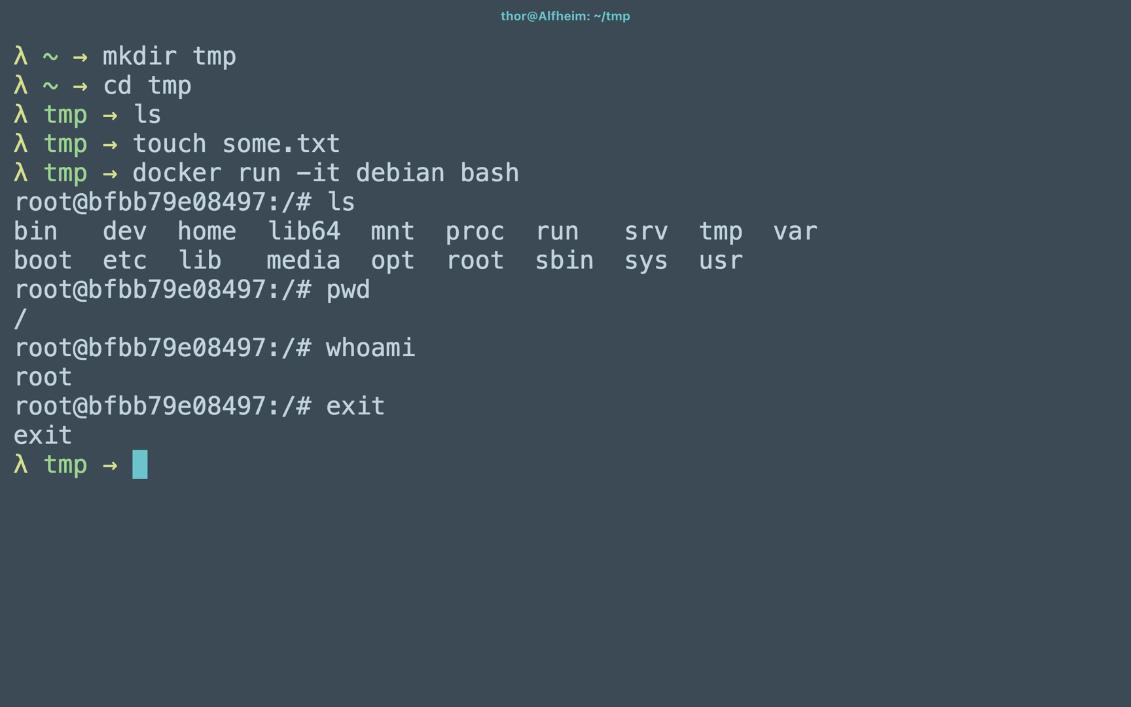
{"action": "type", "text": "cat some.txt"}
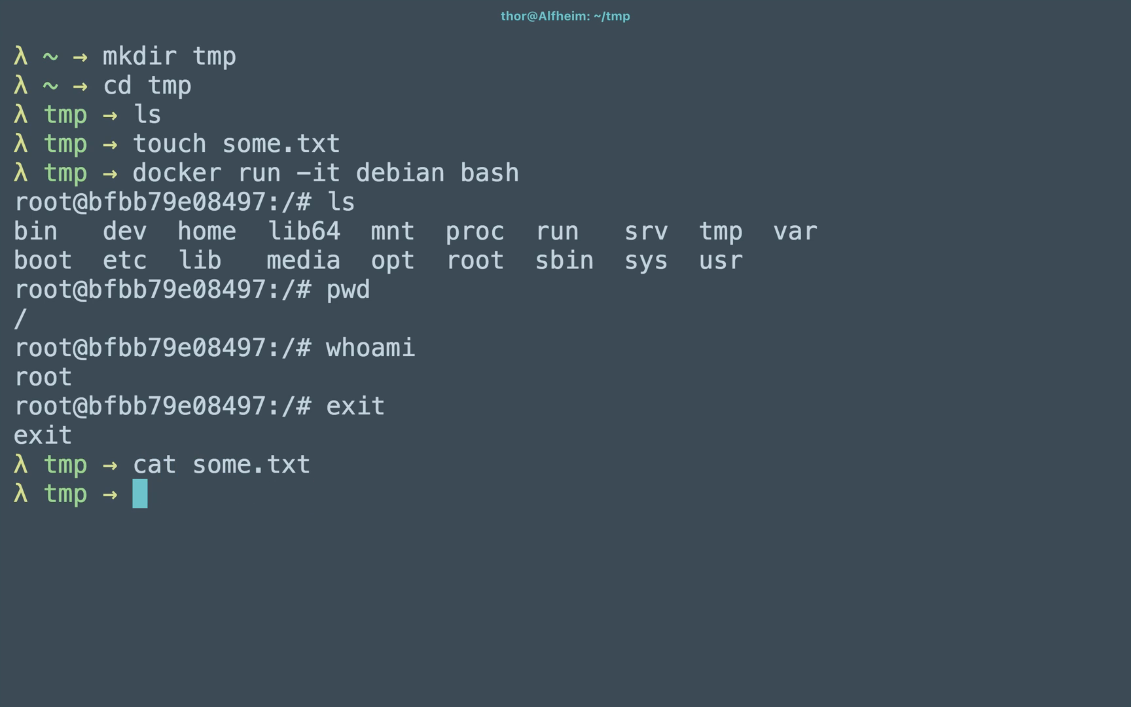
{"action": "type", "text": "cat ./some.txt"}
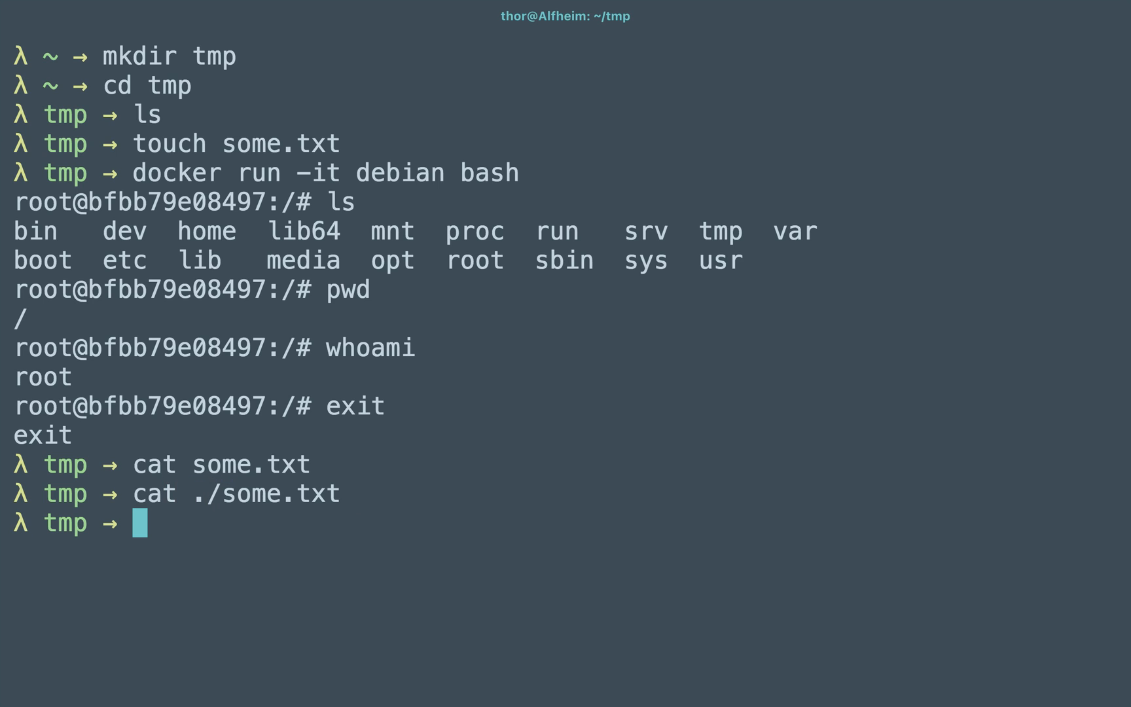
{"action": "type", "text": "docker run -it"}
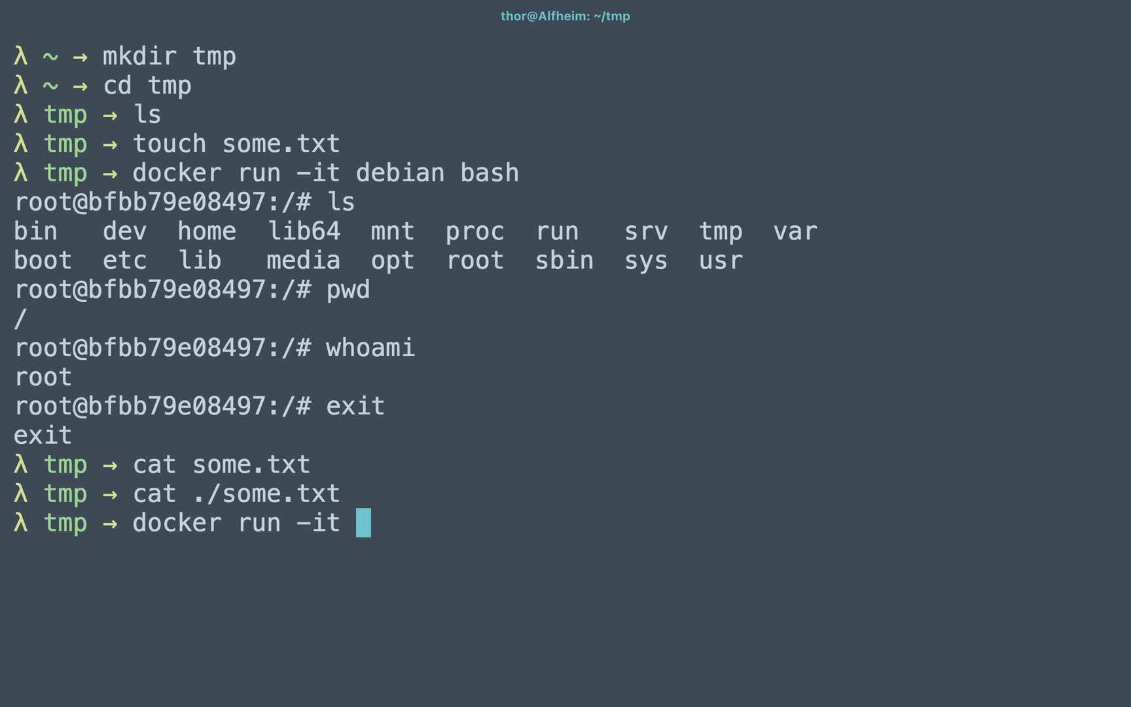
- Run `docker run -it -v "$(pwd)":/src debian bash` to mount the host folder at /src
{"action": "type", "text": "-v"}
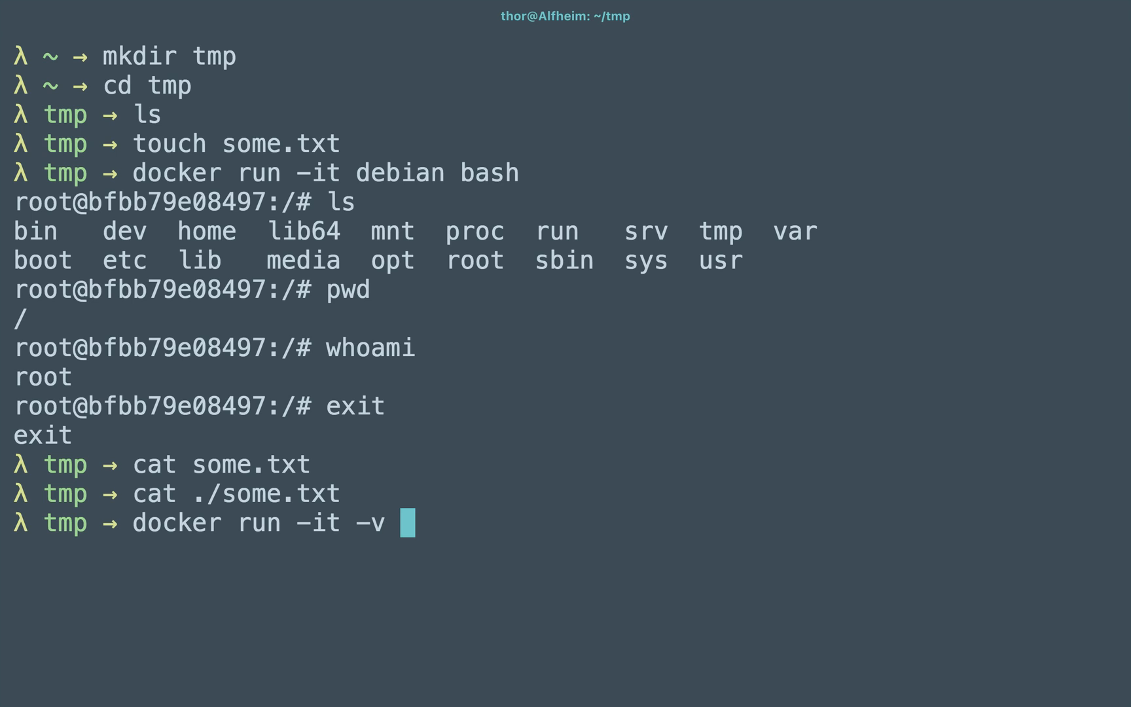
{"action": "type", "text": "\""}
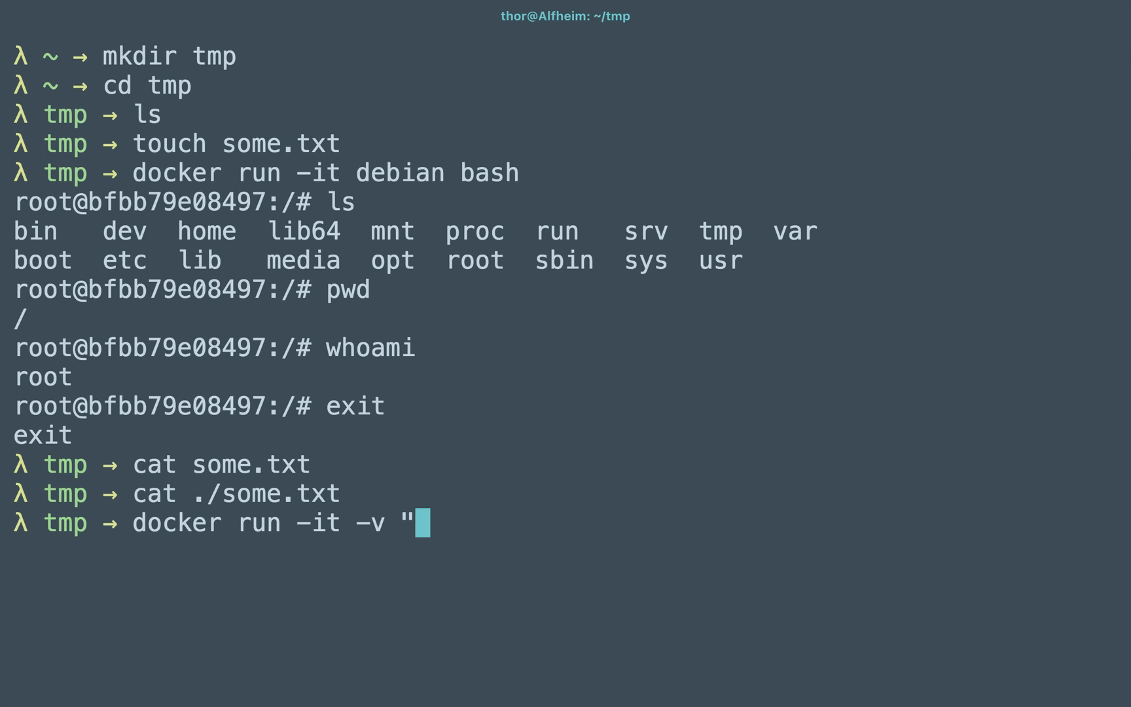
{"action": "type", "text": "$("}
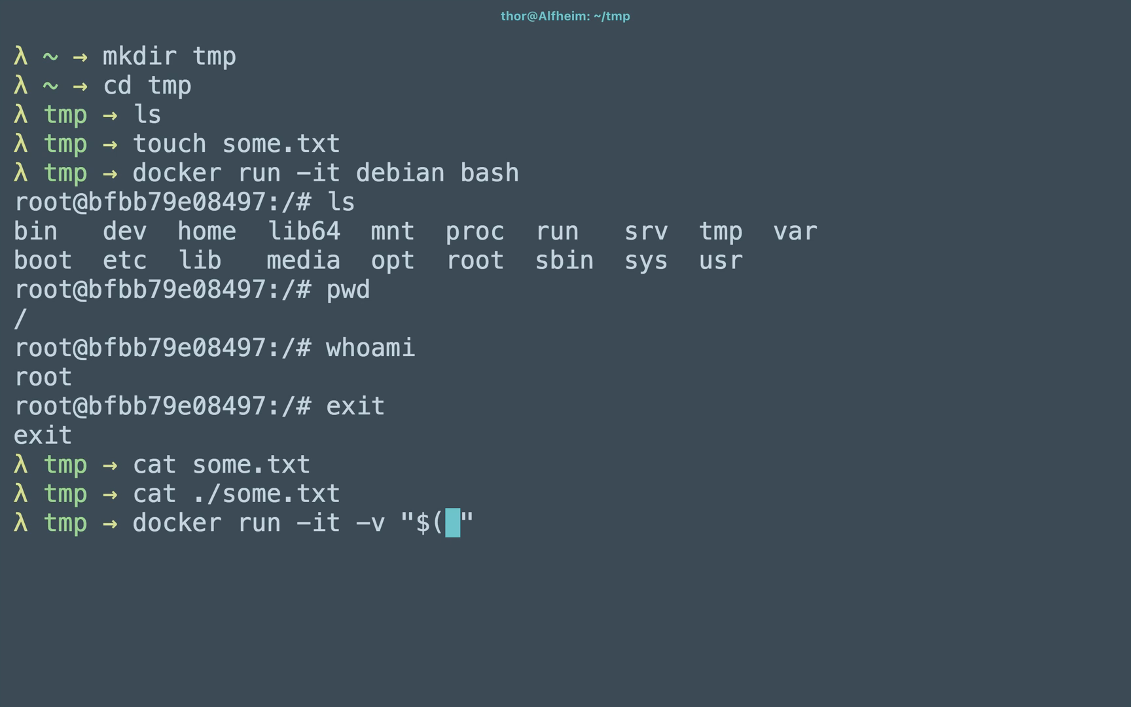
{"action": "type", "text": "pwd)\":"}
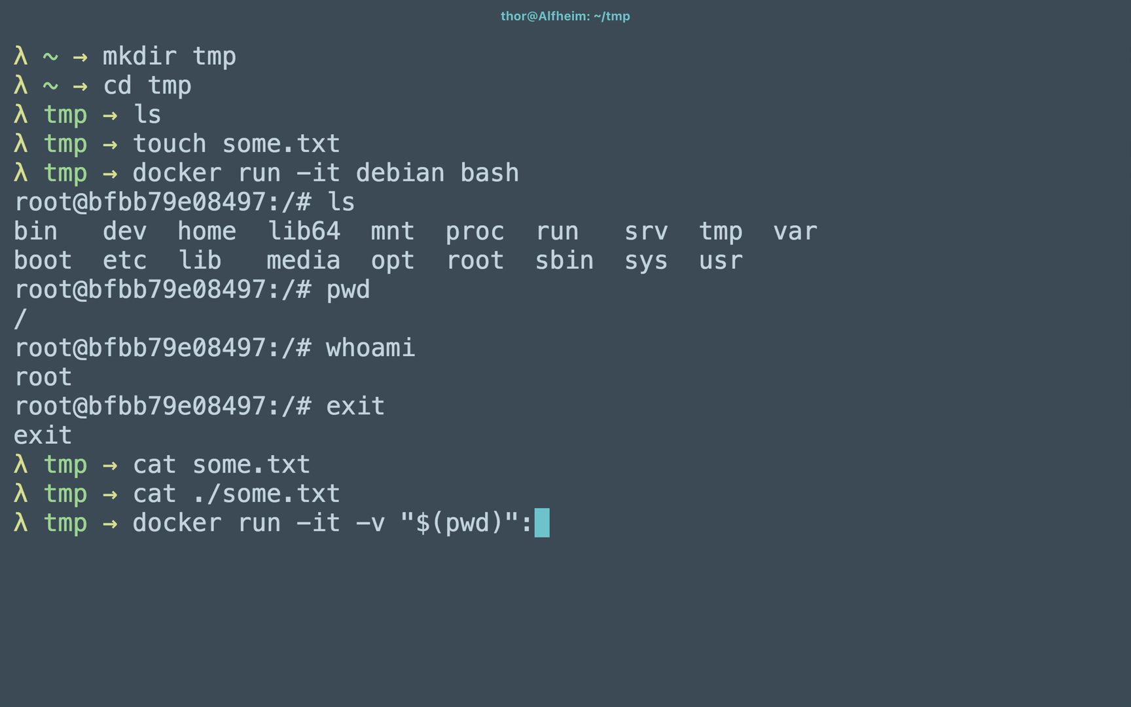
{"action": "type", "text": "/src"}
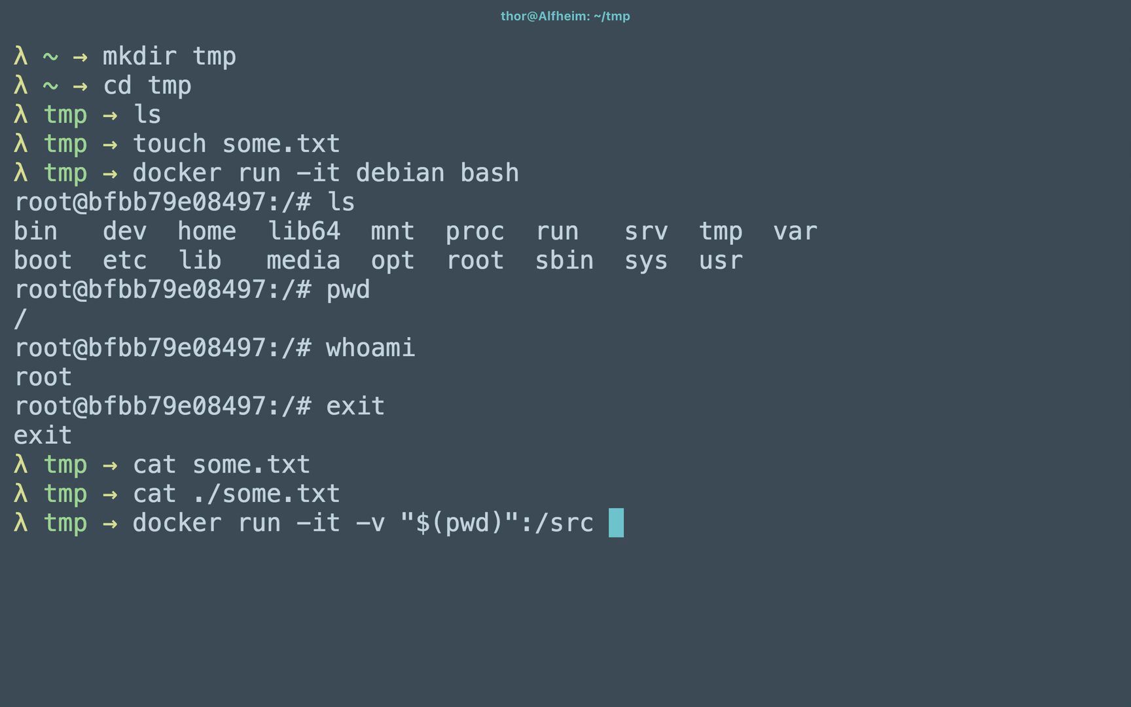
{"action": "type", "text": "debian bash"}
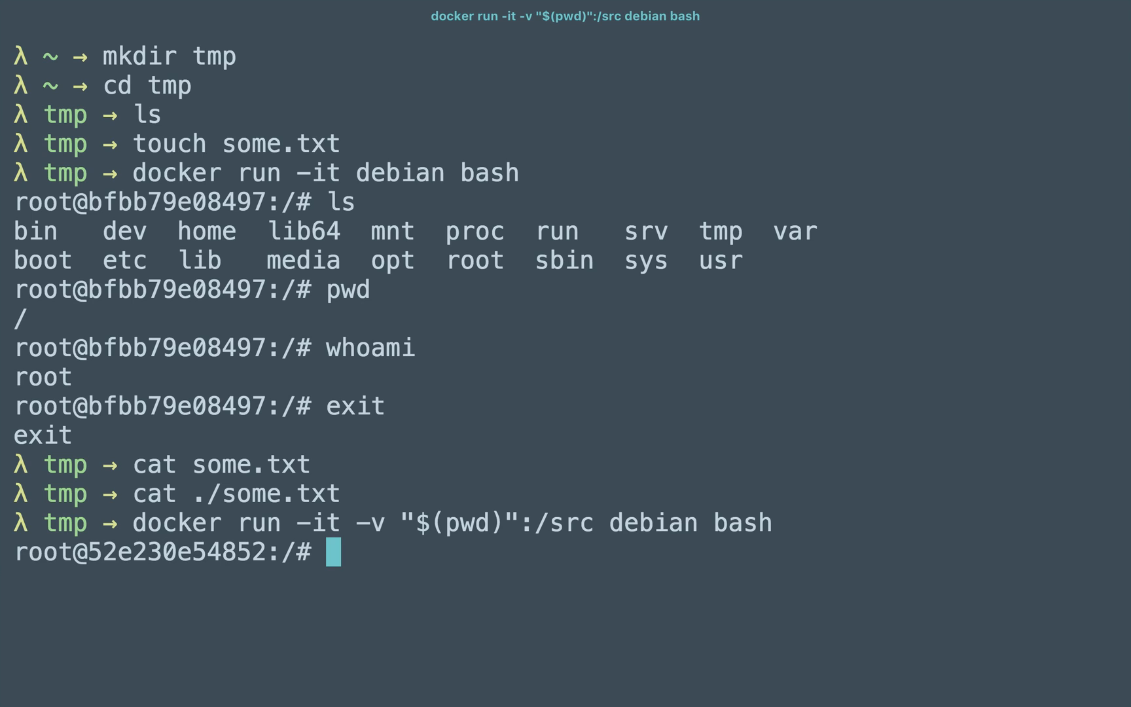
- List the container root showing src, then begin `ls /src`
{"action": "type", "text": "ls"}
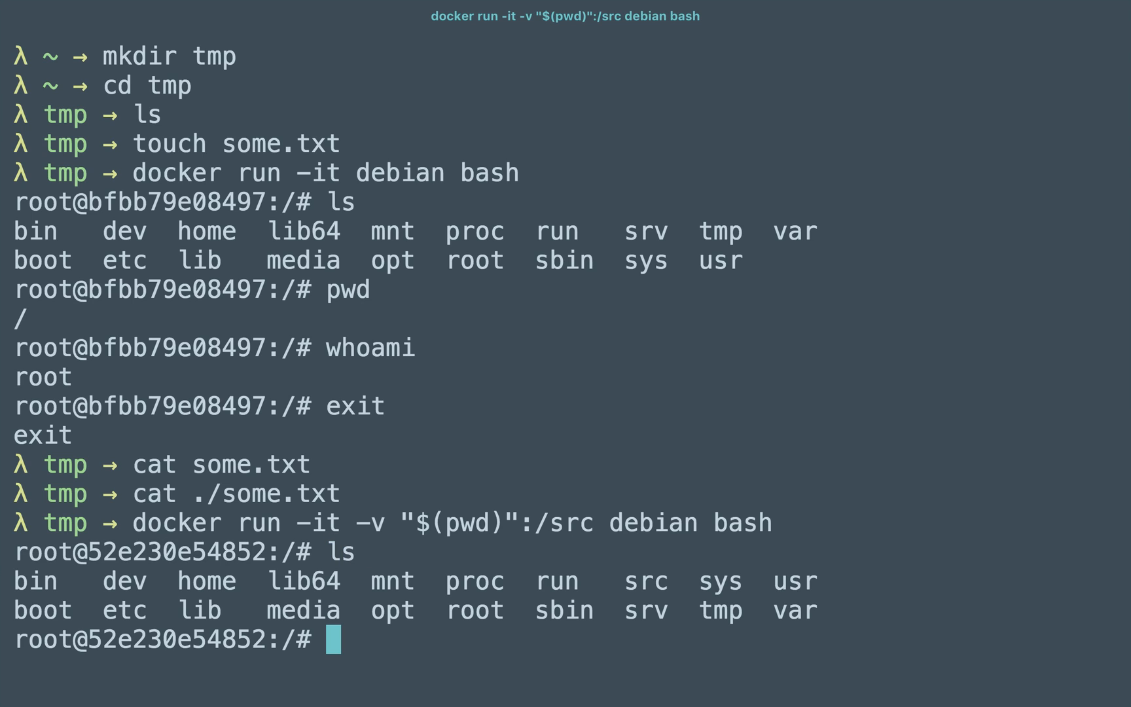
{"action": "type", "text": "ls r"}
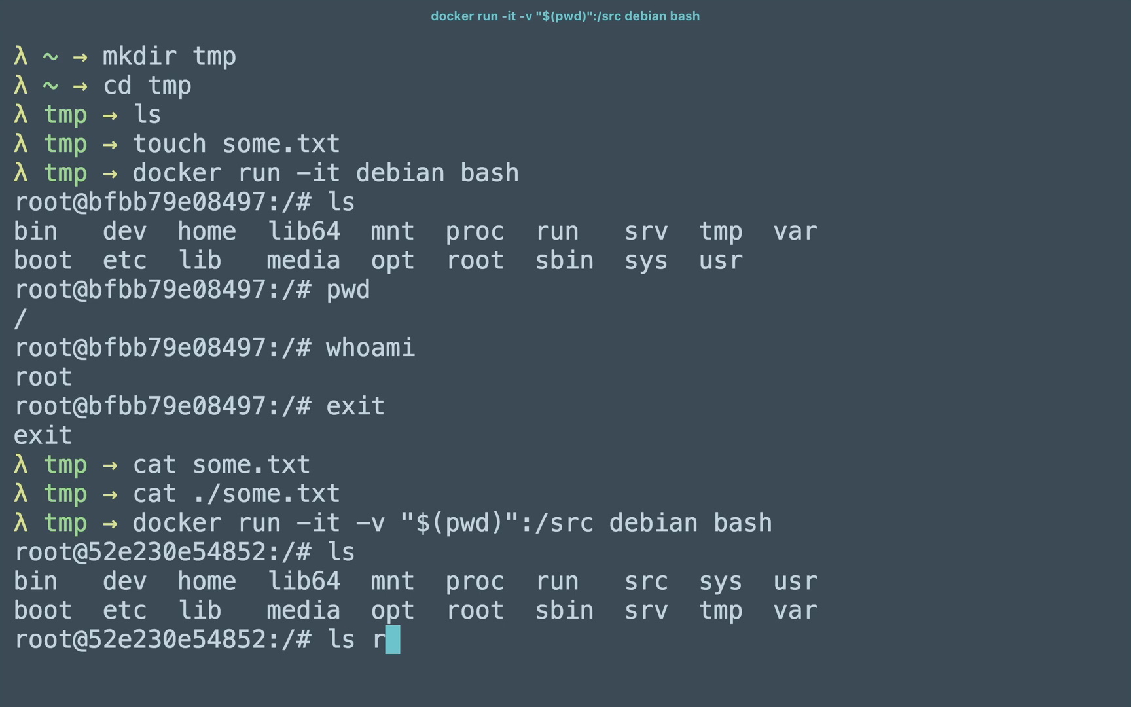
{"action": "type", "text": "/"}
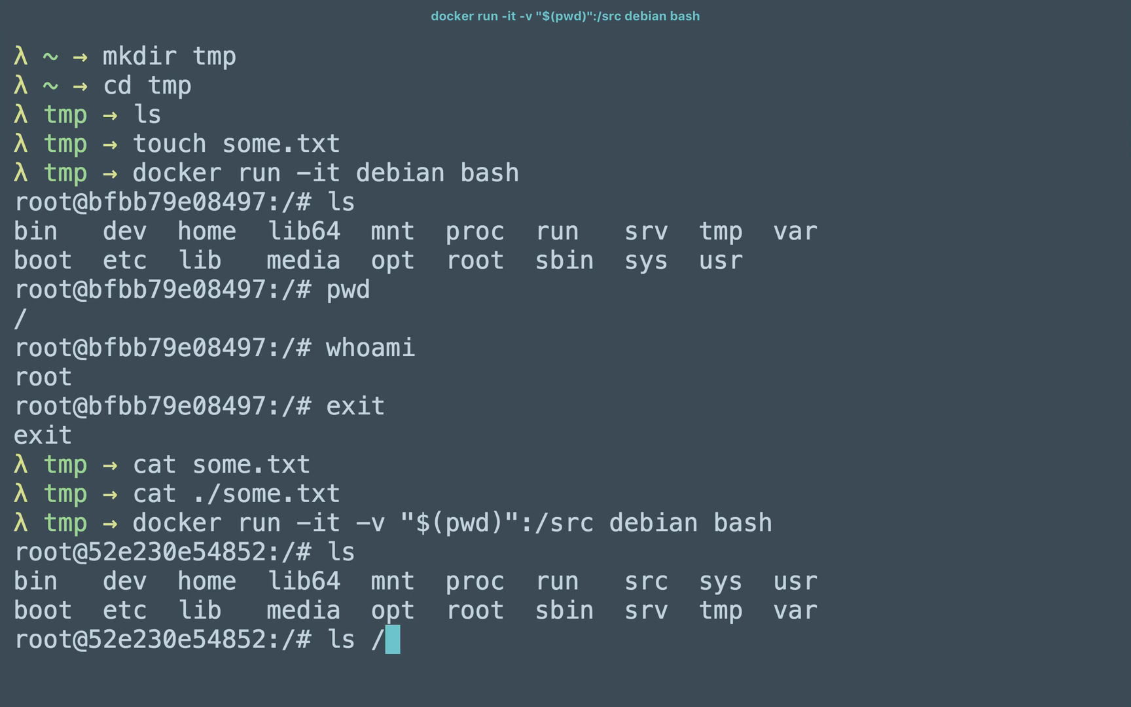